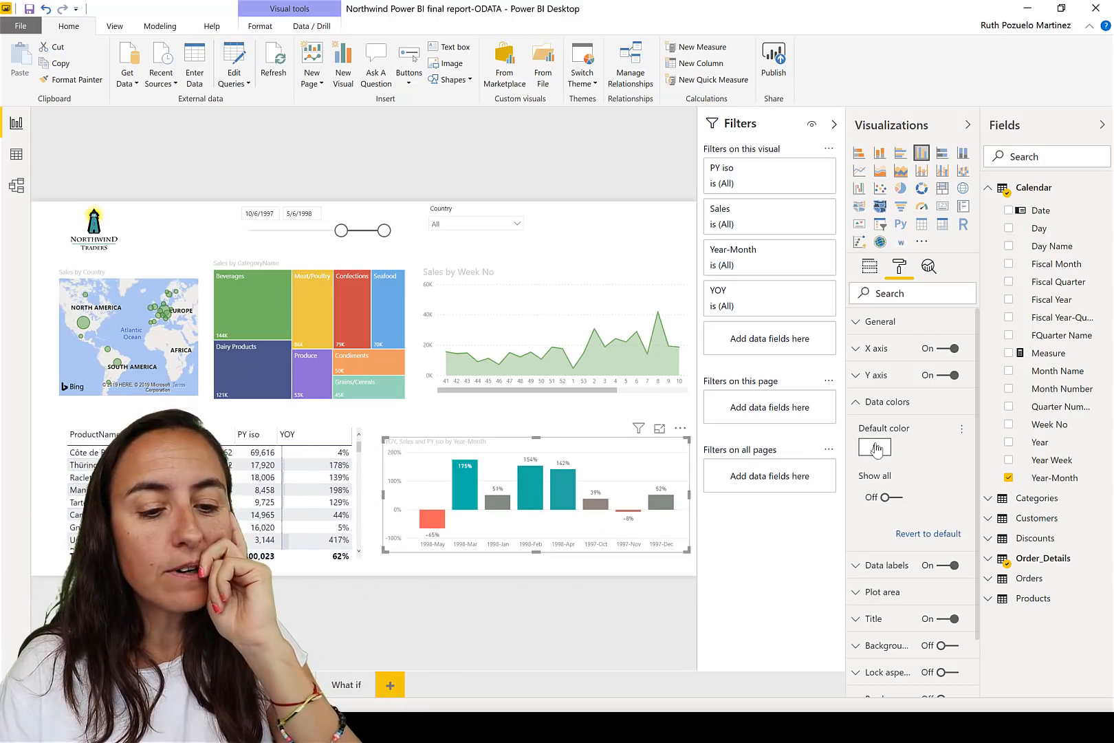
Open conditional formatting (fx) for the YOY column chart's default bar color.
click(874, 448)
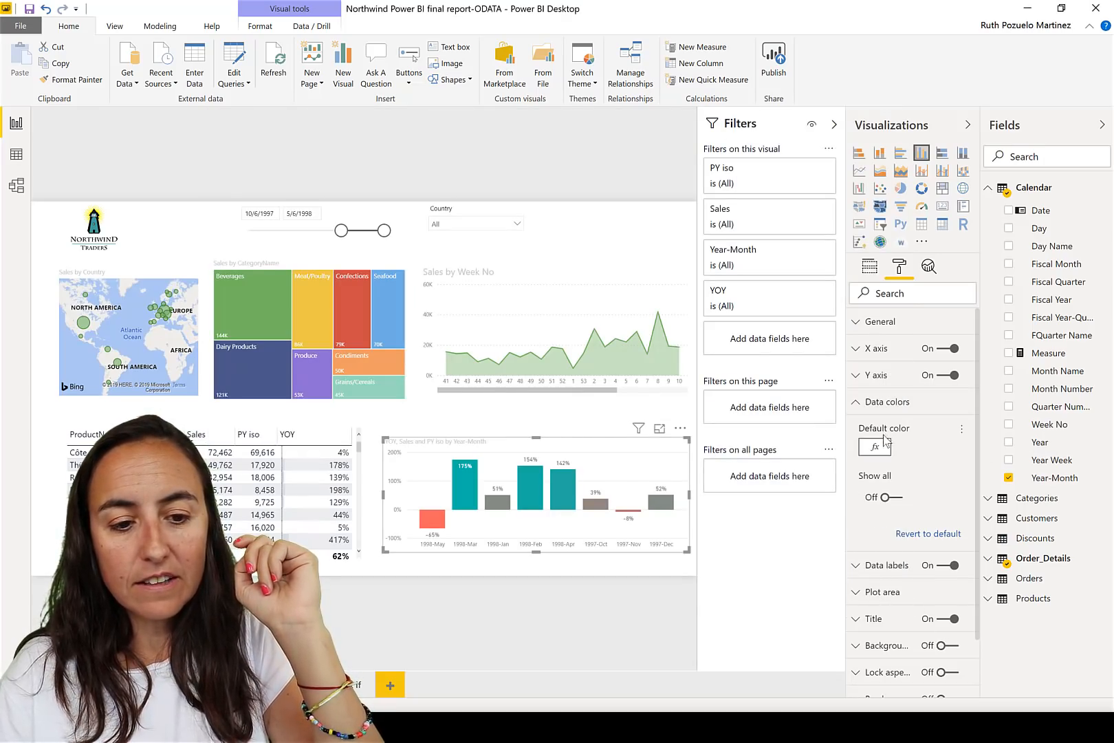
click(874, 446)
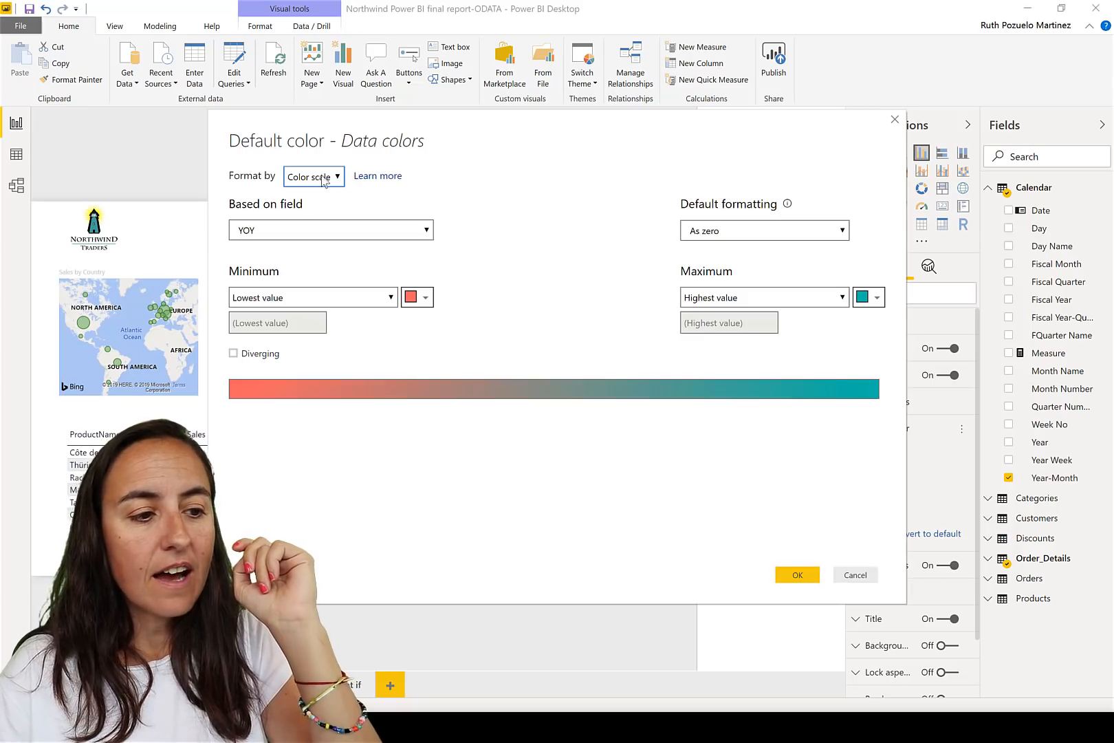
Switch bar color formatting to Rules, with a first rule from -1000000 to 0 as Number.
click(312, 175)
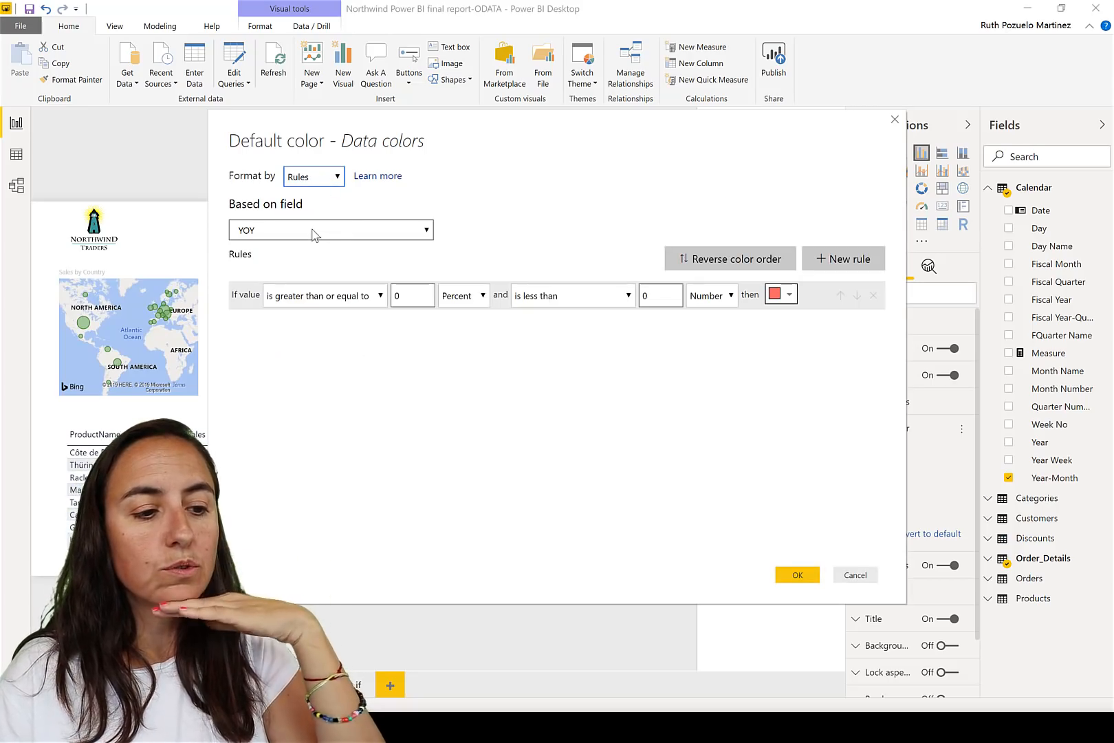
mouse_move(541, 315)
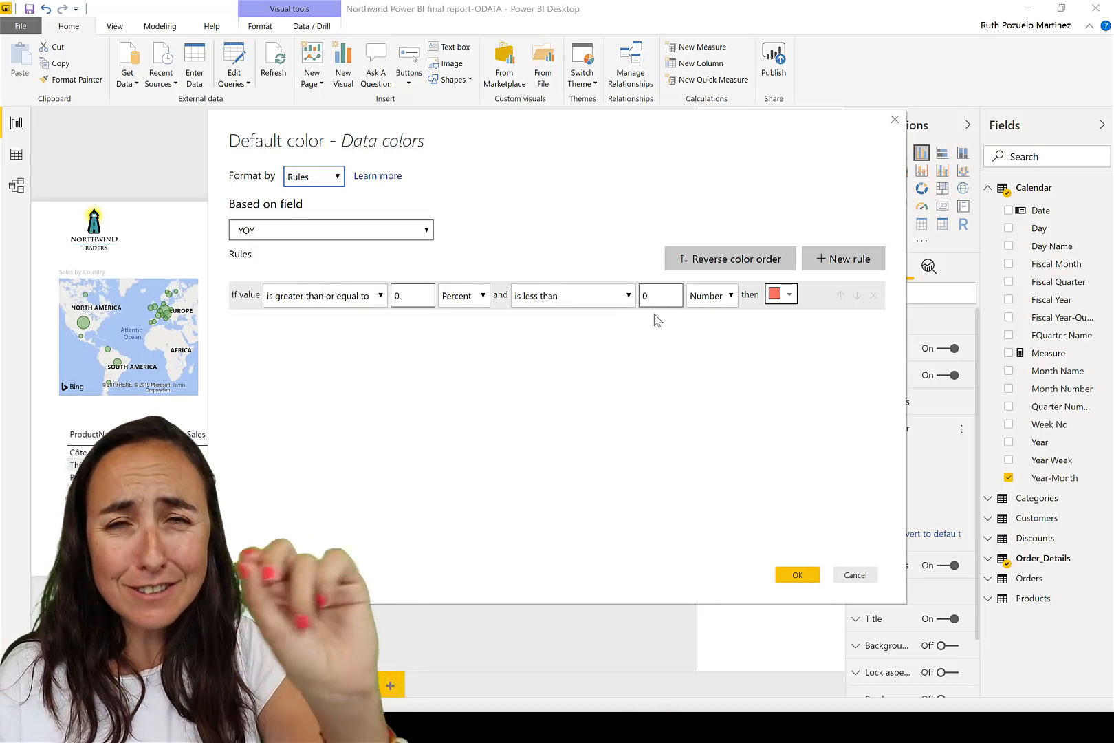
click(661, 295)
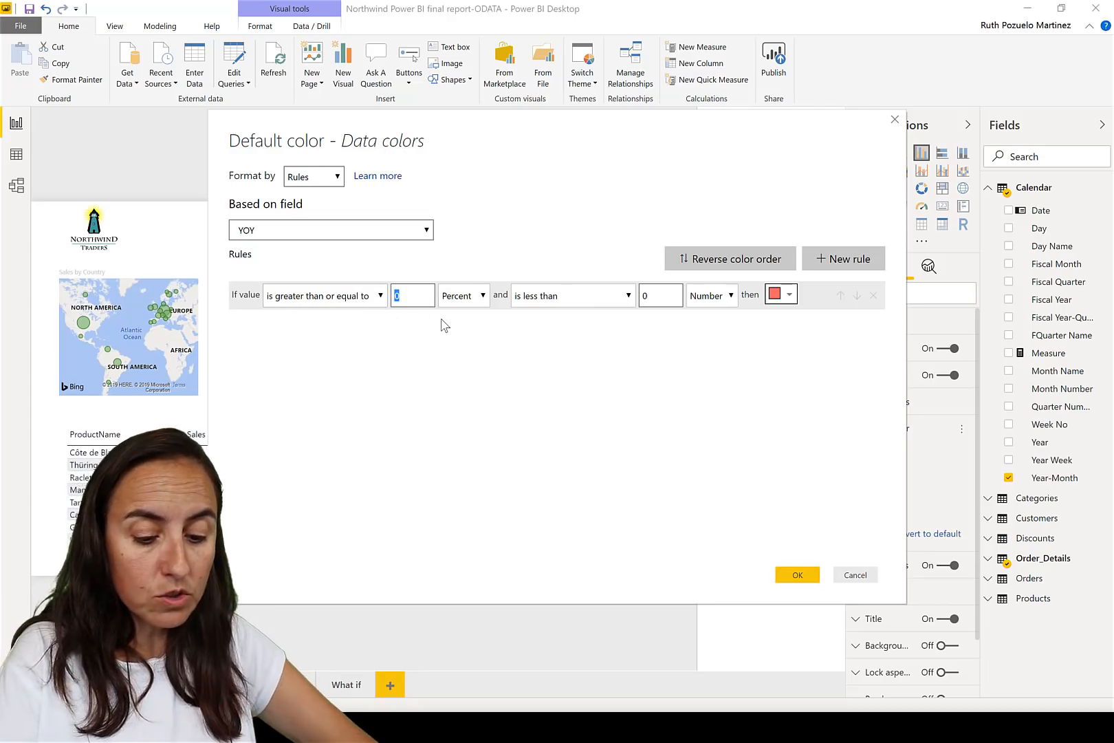
text(0000000)
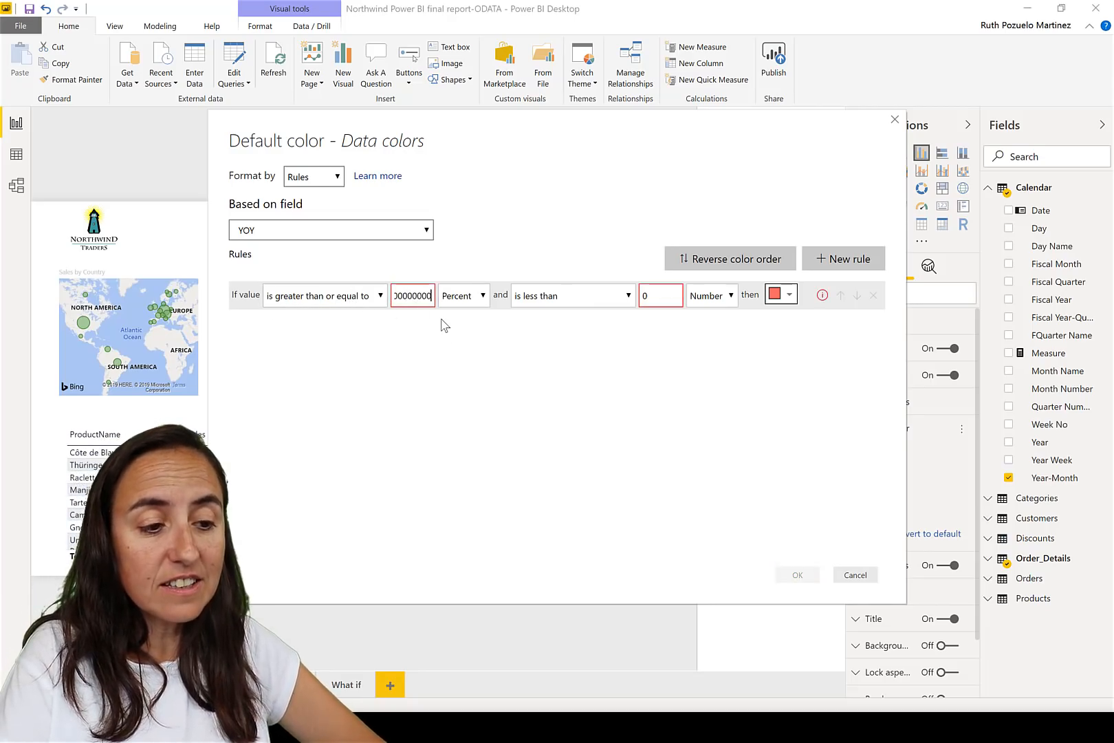
click(462, 295)
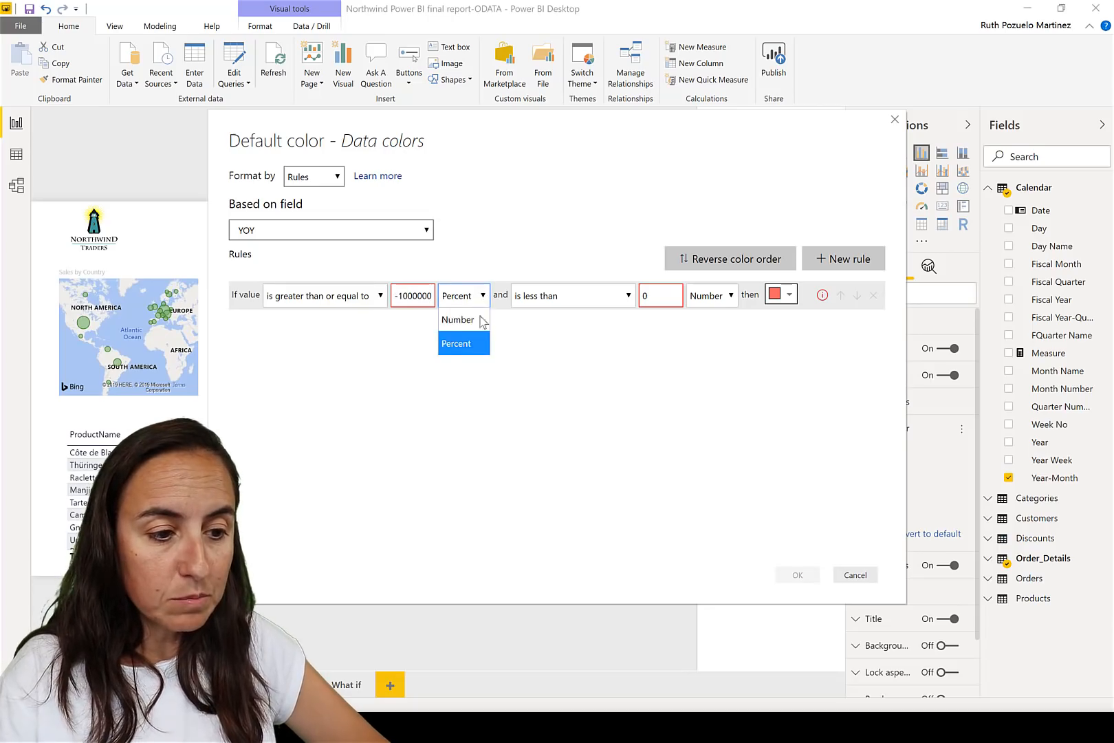
click(457, 319)
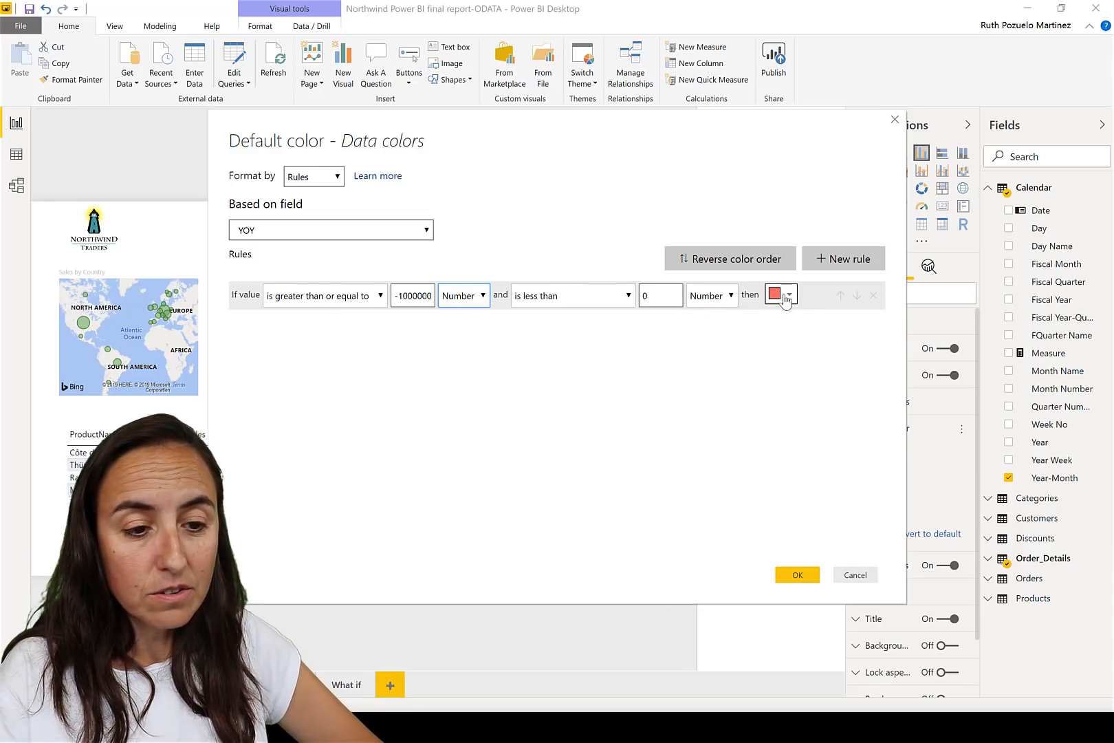
Add a second YOY rule from 0 upward as Number and apply both rules.
click(842, 258)
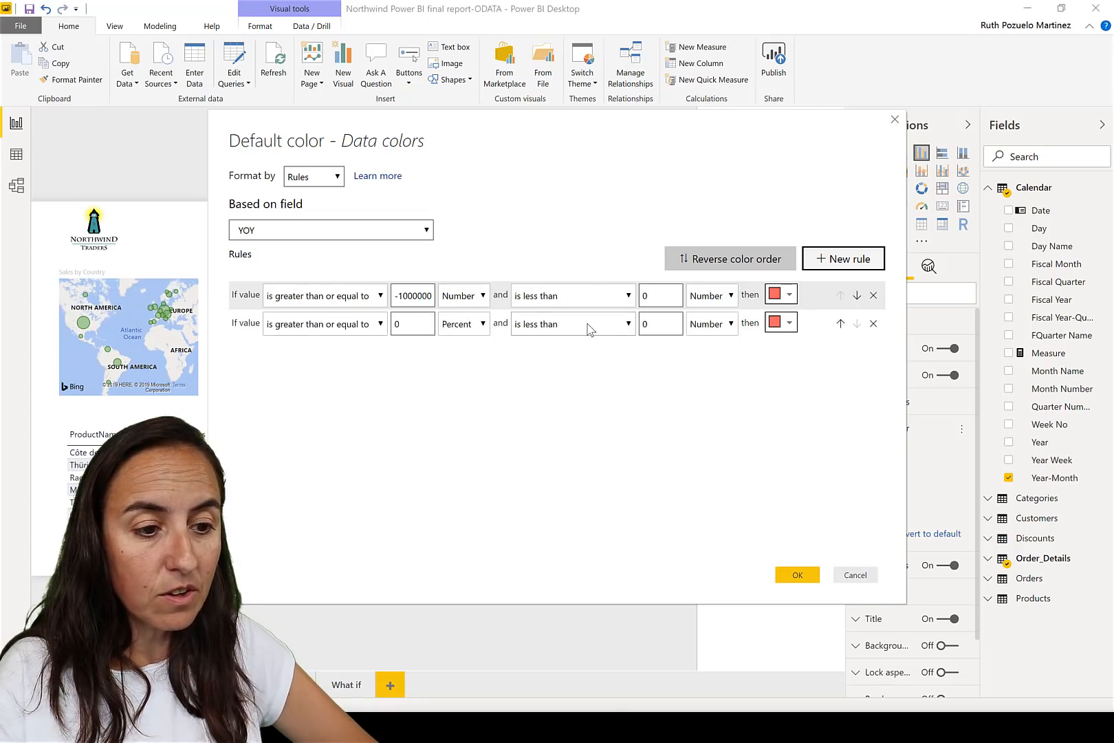
text(10000000)
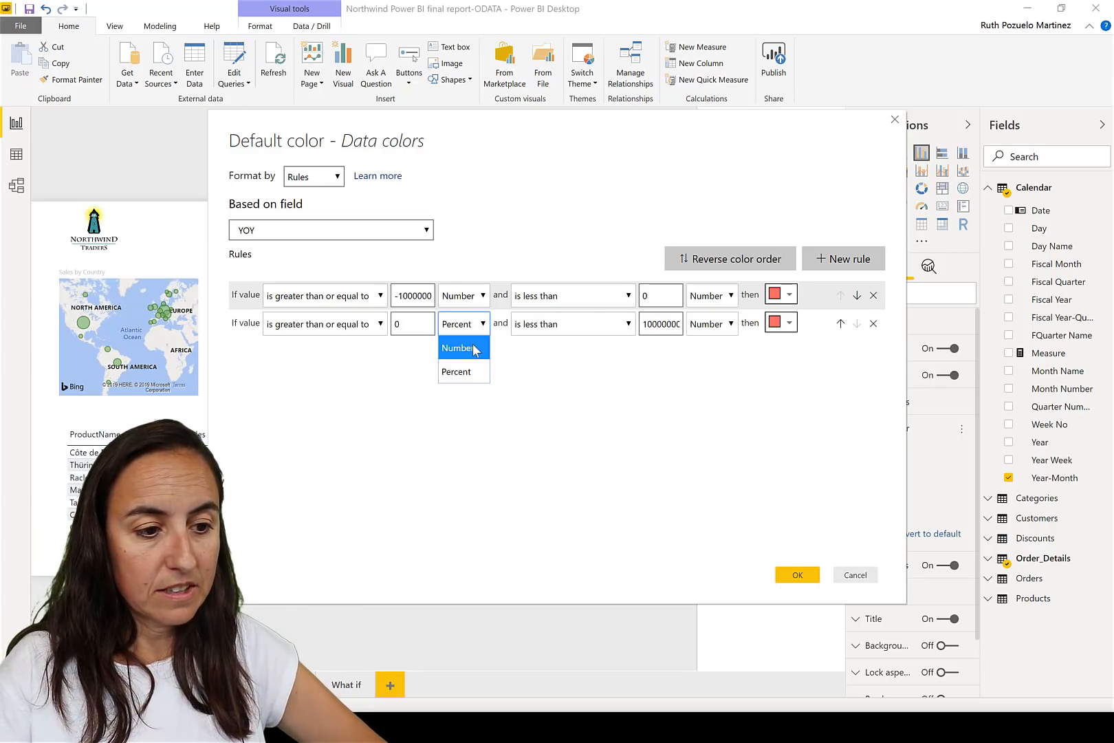
click(796, 574)
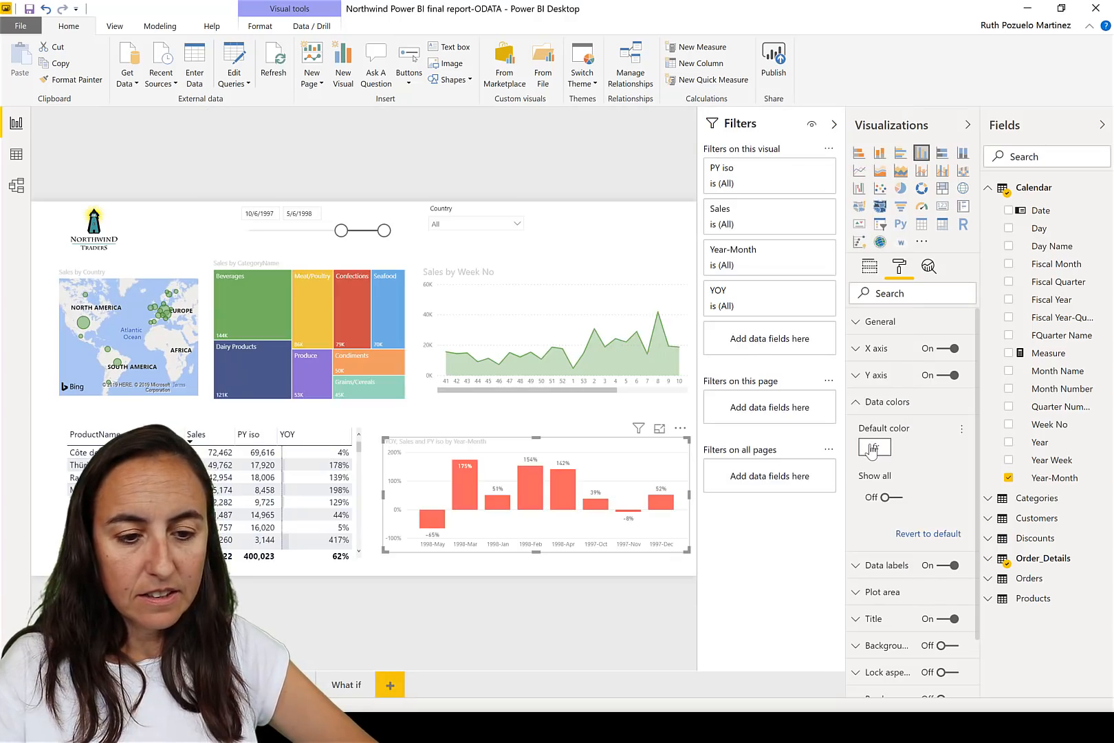
Recolor the zero-and-above YOY rule green so positive bars turn green.
click(874, 448)
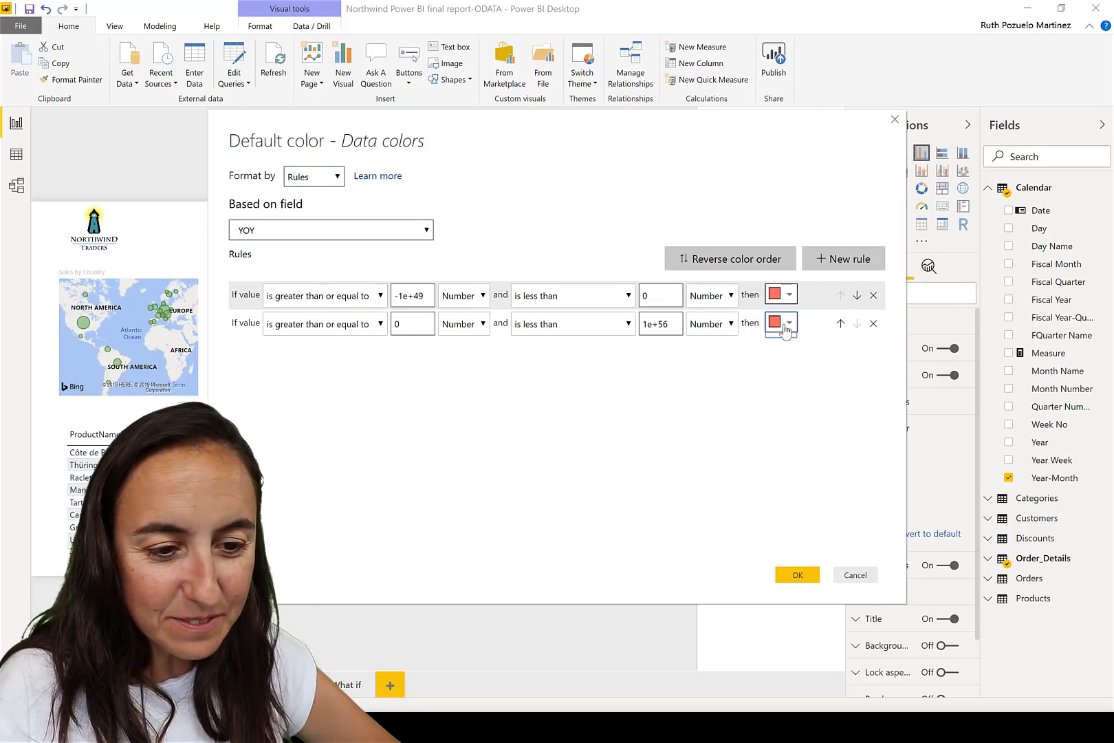
click(775, 323)
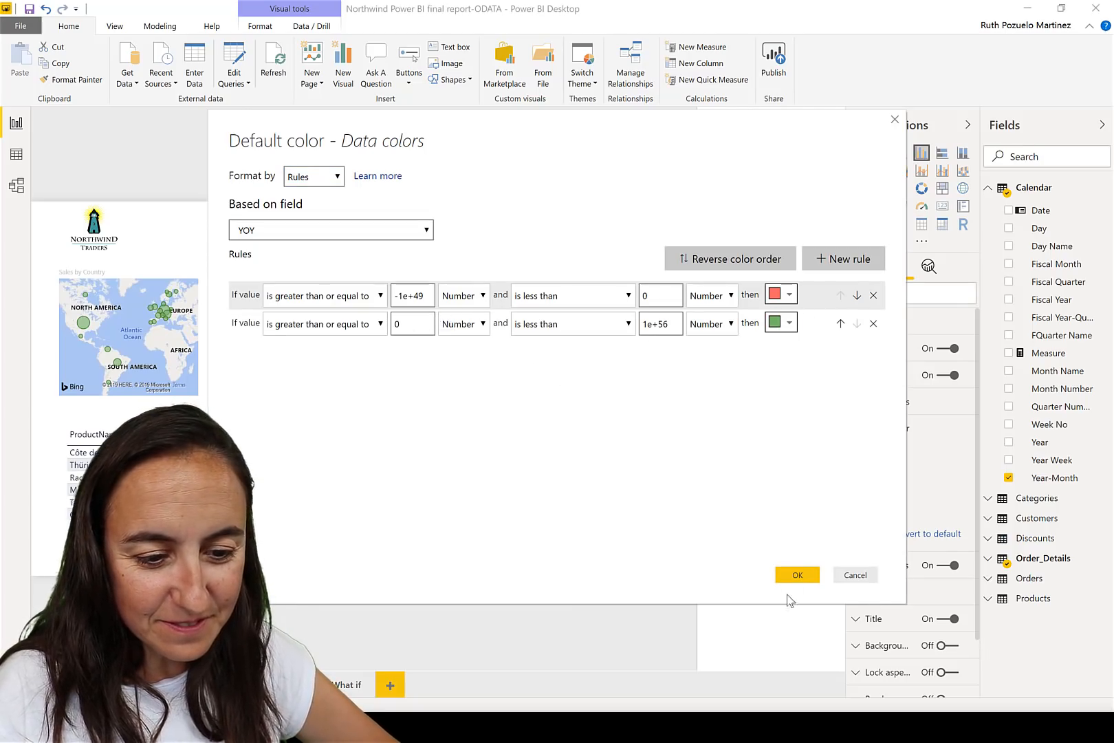
click(795, 574)
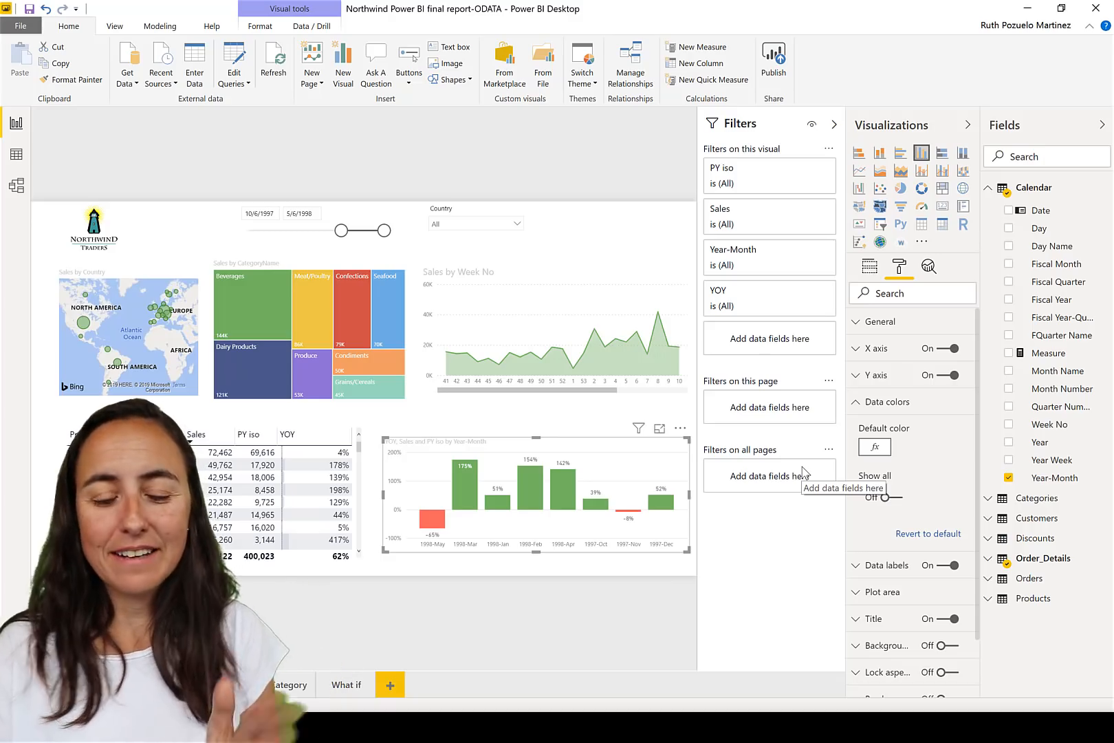
click(875, 446)
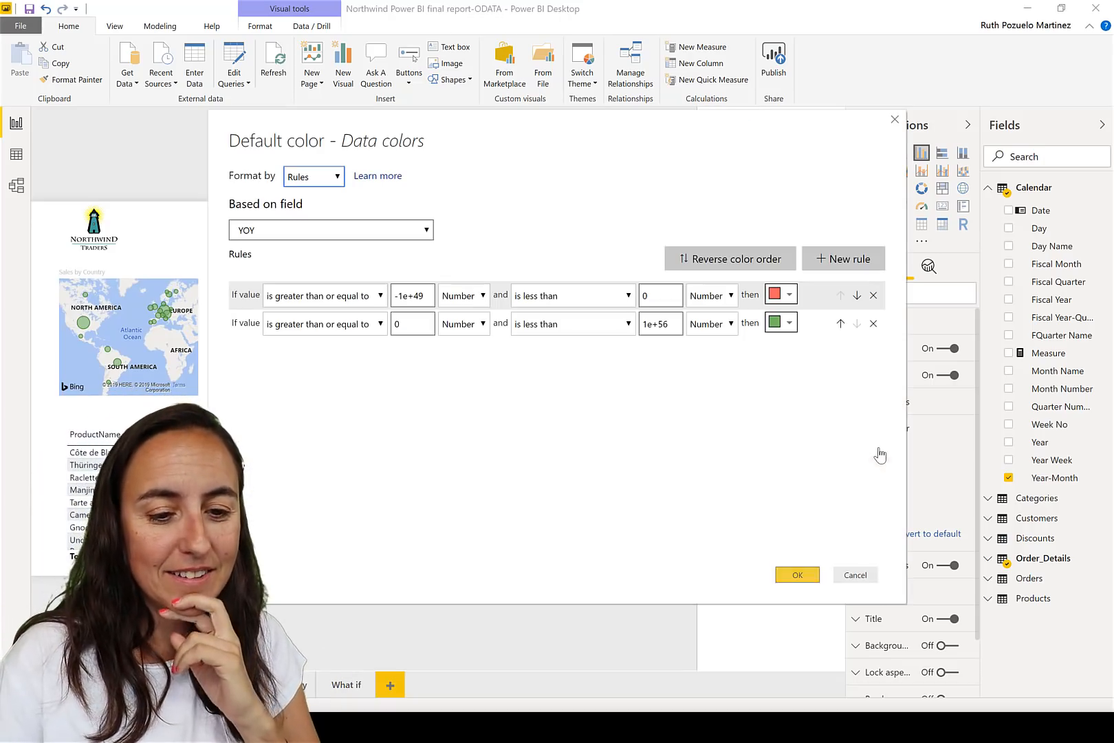
Clear the extreme lower and upper bounds so the red and green rules are open-ended.
click(413, 295)
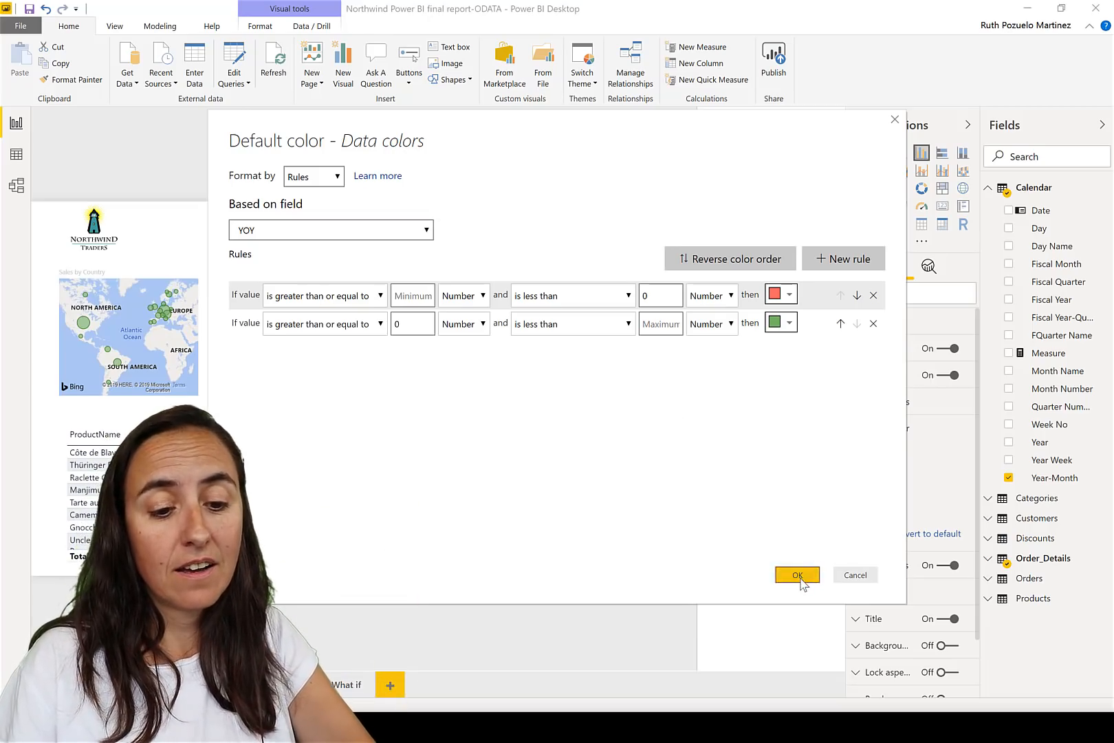
click(795, 574)
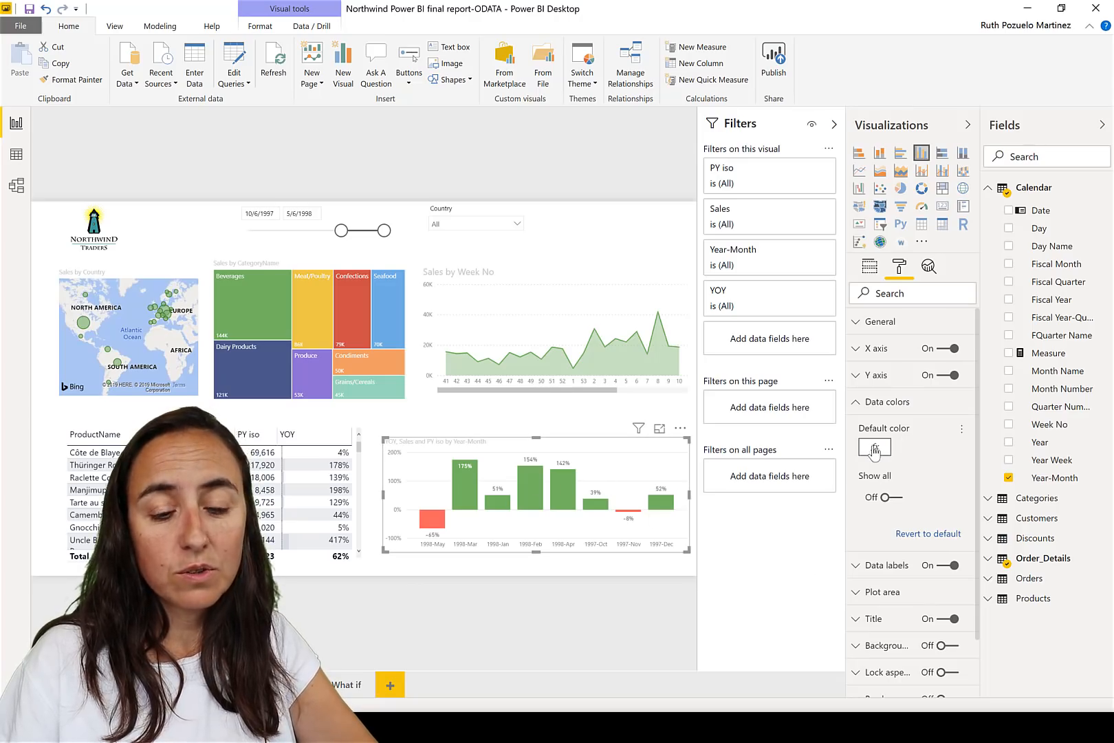
click(873, 449)
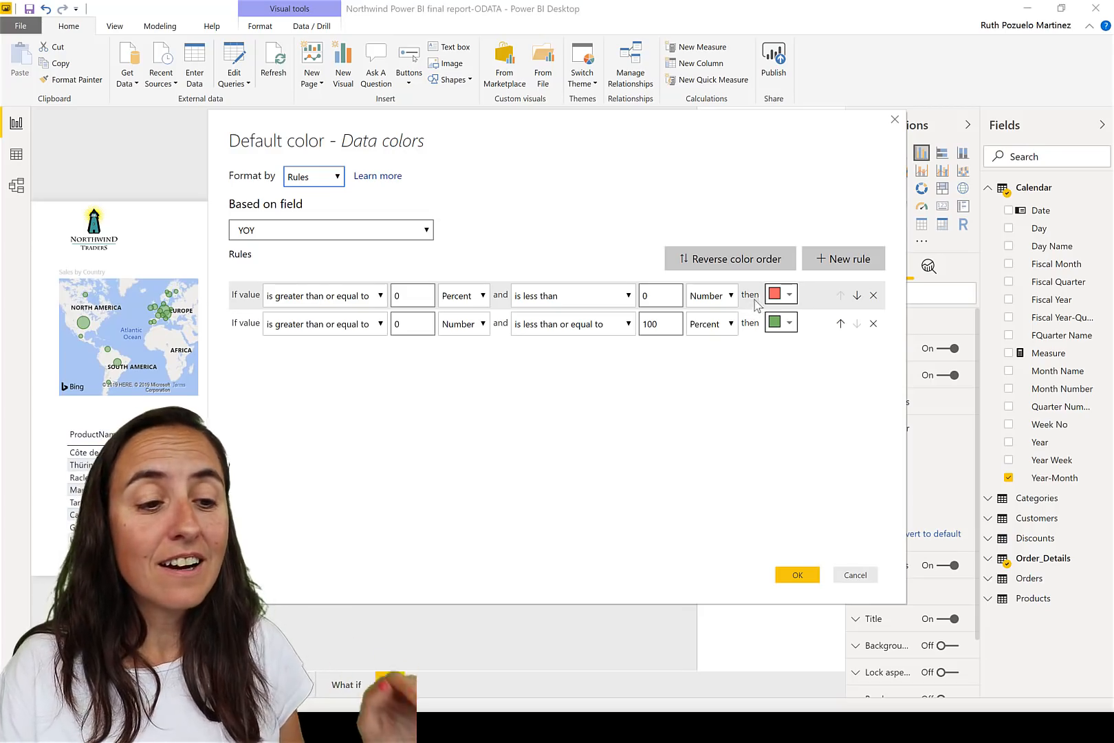
click(412, 295)
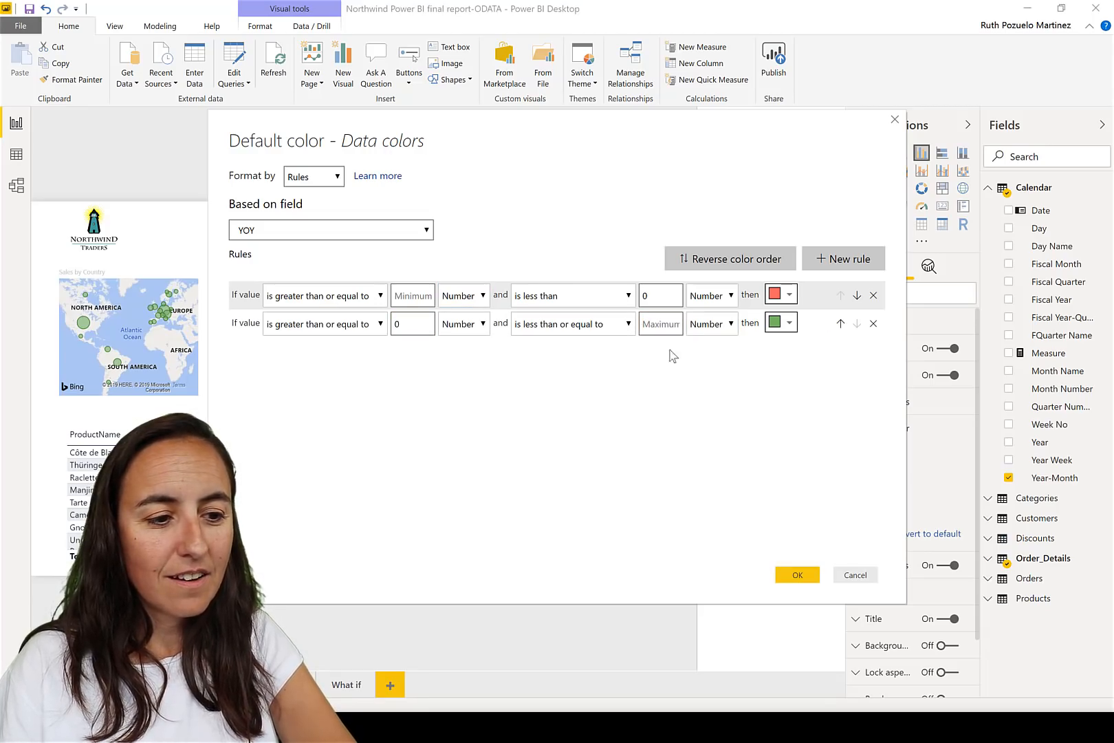
click(796, 574)
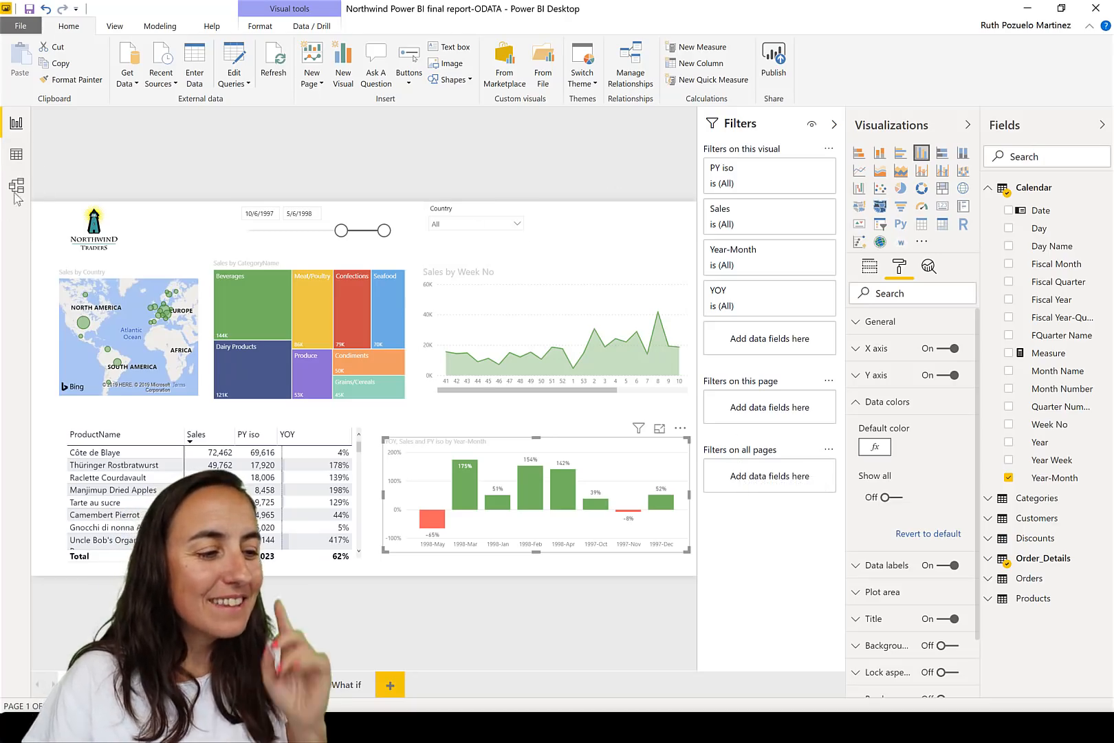
Open Model view, hide the Properties pane, and drag a table to tidy the layout.
click(15, 185)
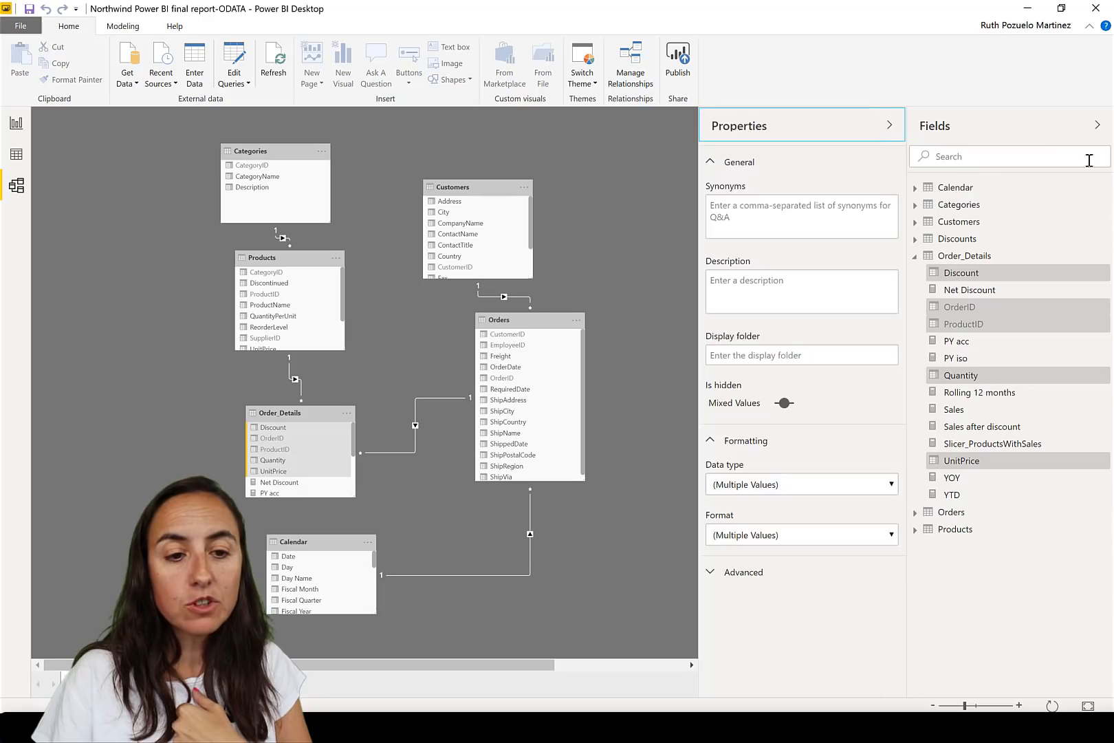
click(888, 125)
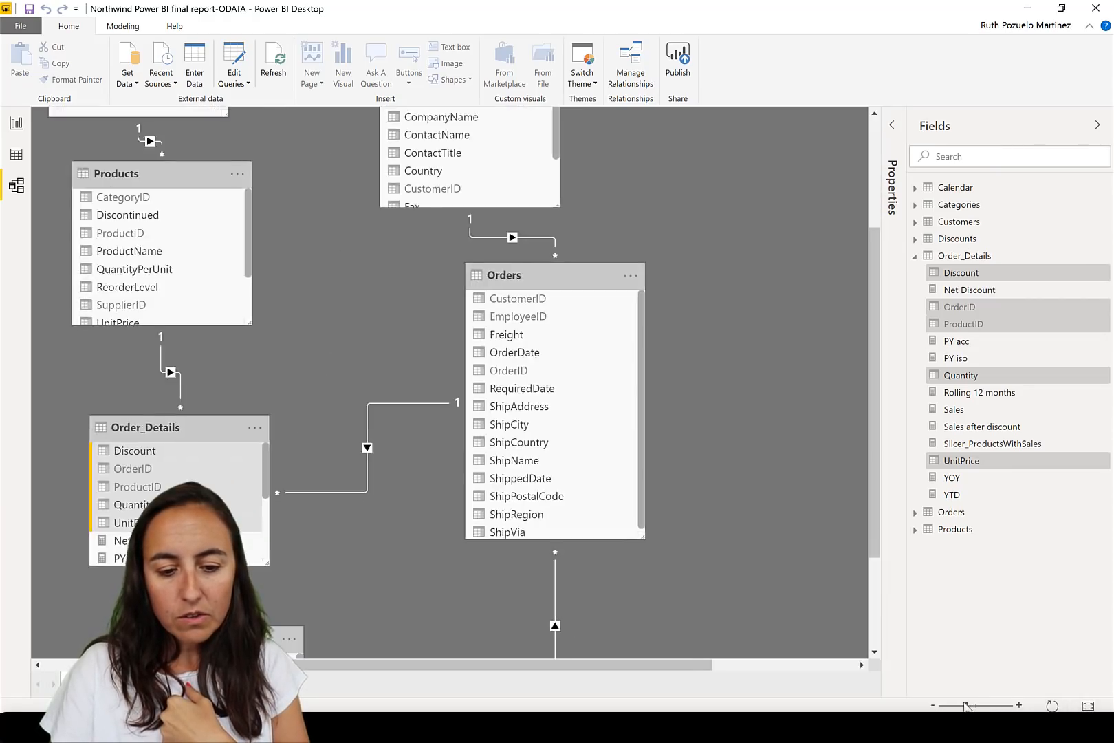
drag(994, 705, 962, 705)
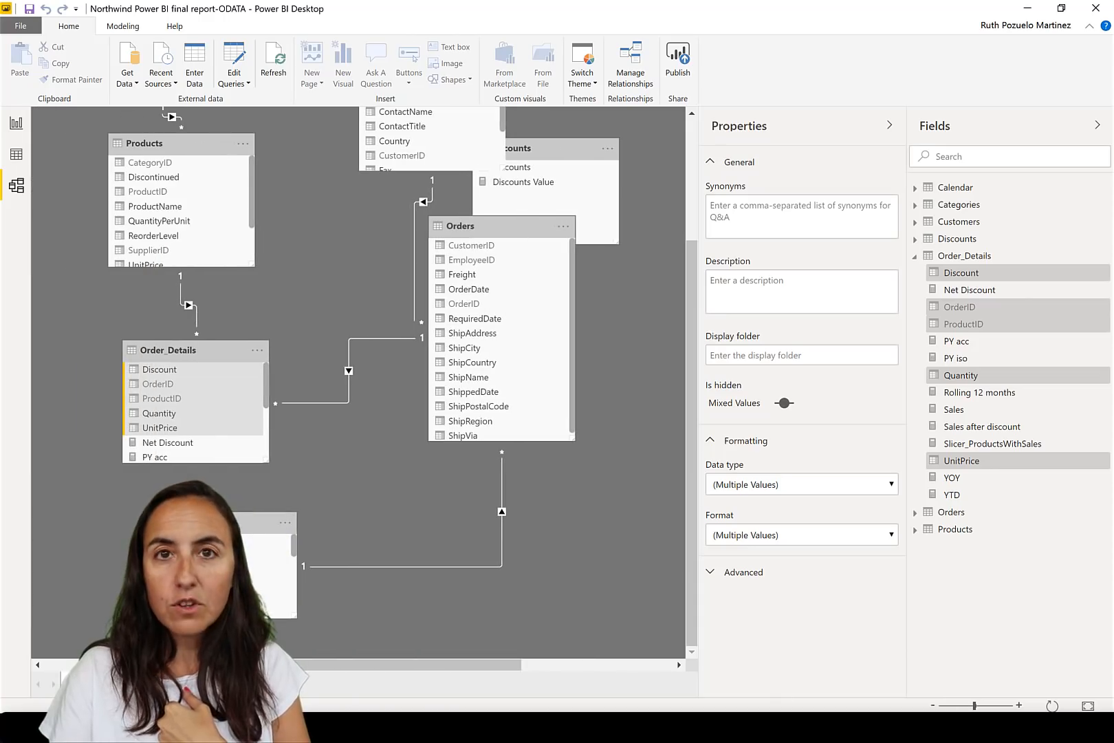
mouse_move(1005, 689)
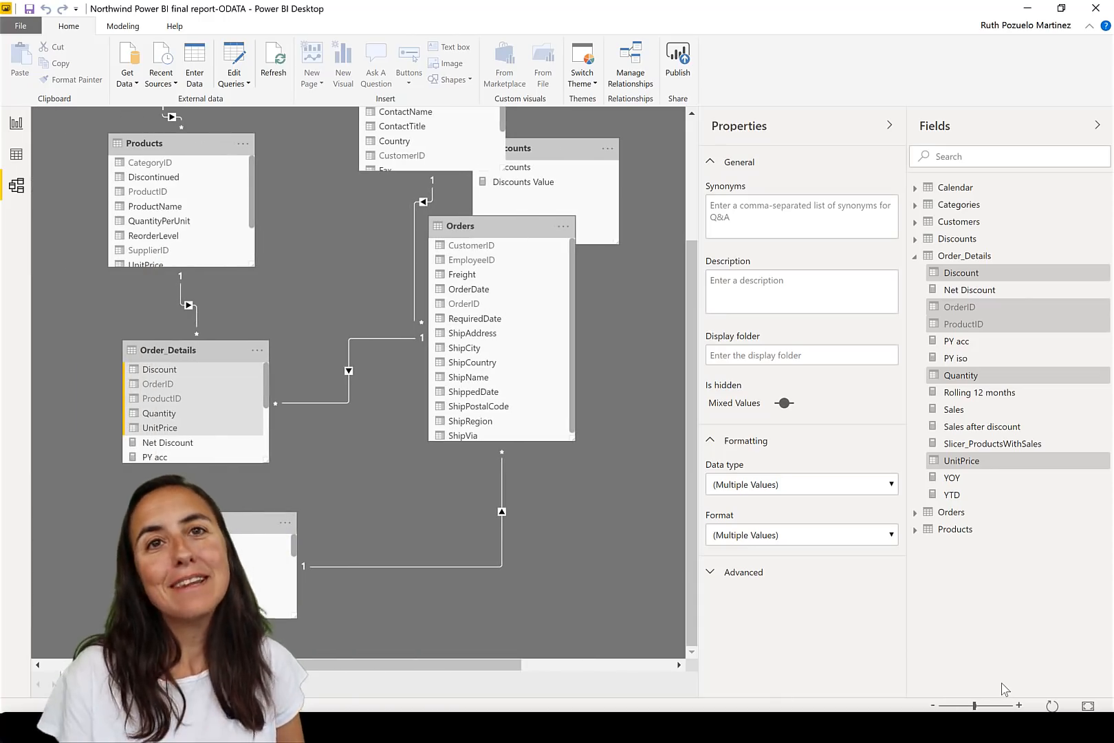